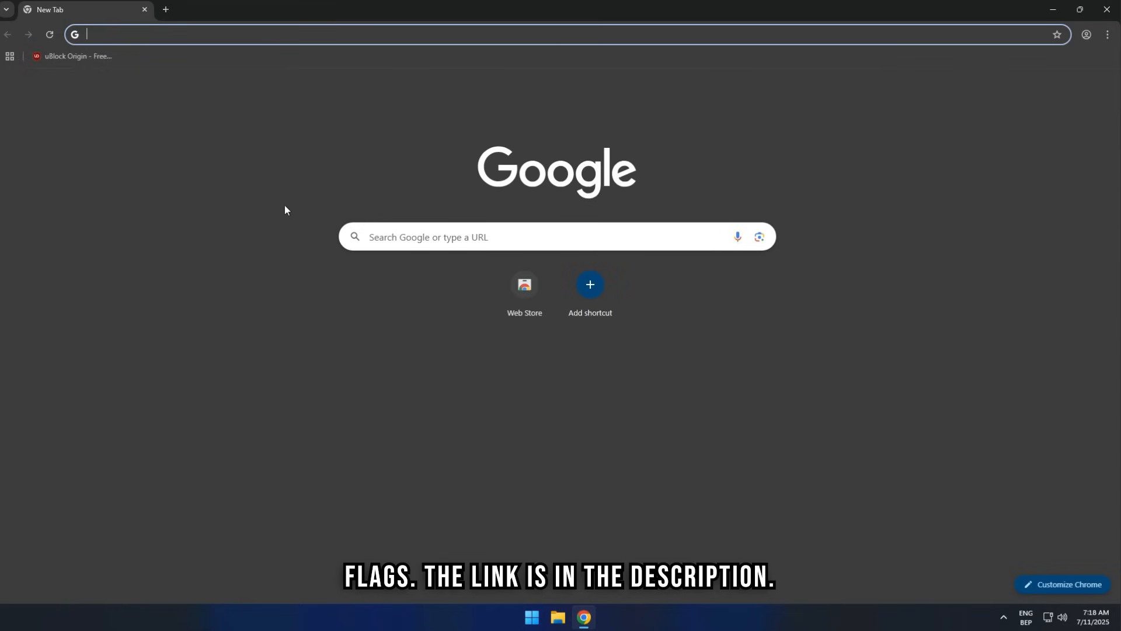
Step: Set the chrome://flags 'Allow legacy extension manifest versions' flag to Enabled
text(chrome://flags/#allow-legacy-mv2-extensions)
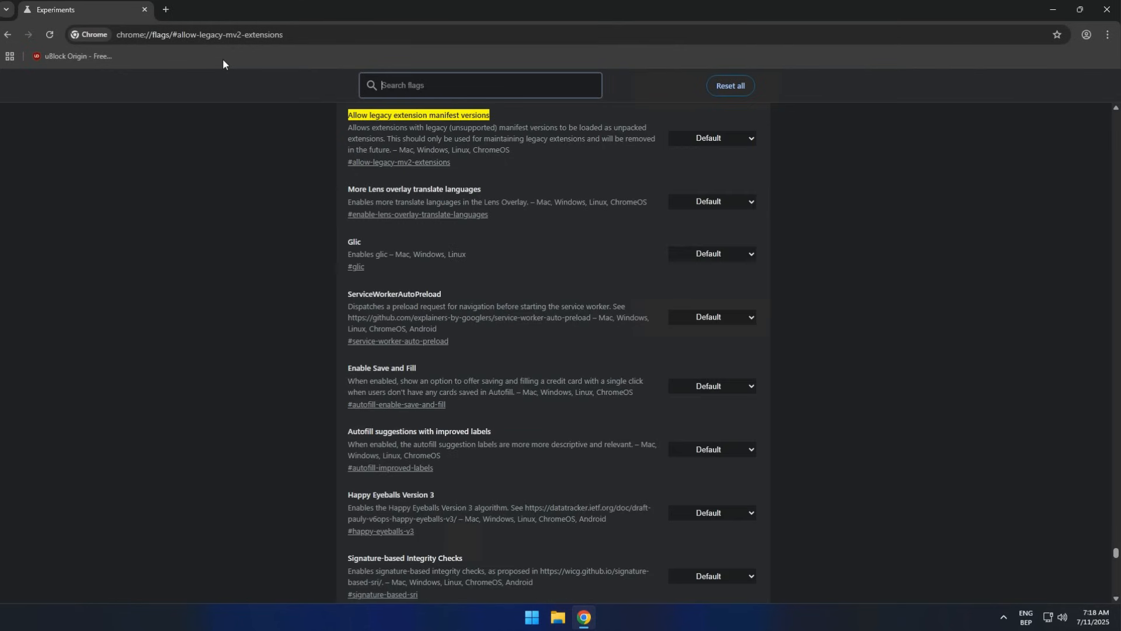
click(712, 138)
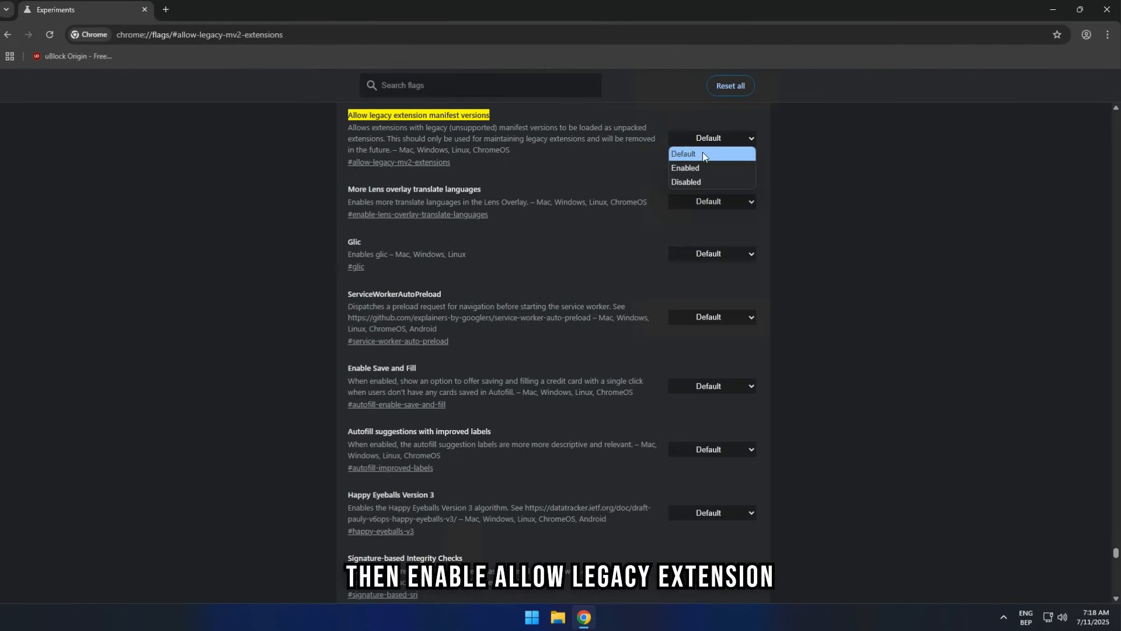
click(685, 167)
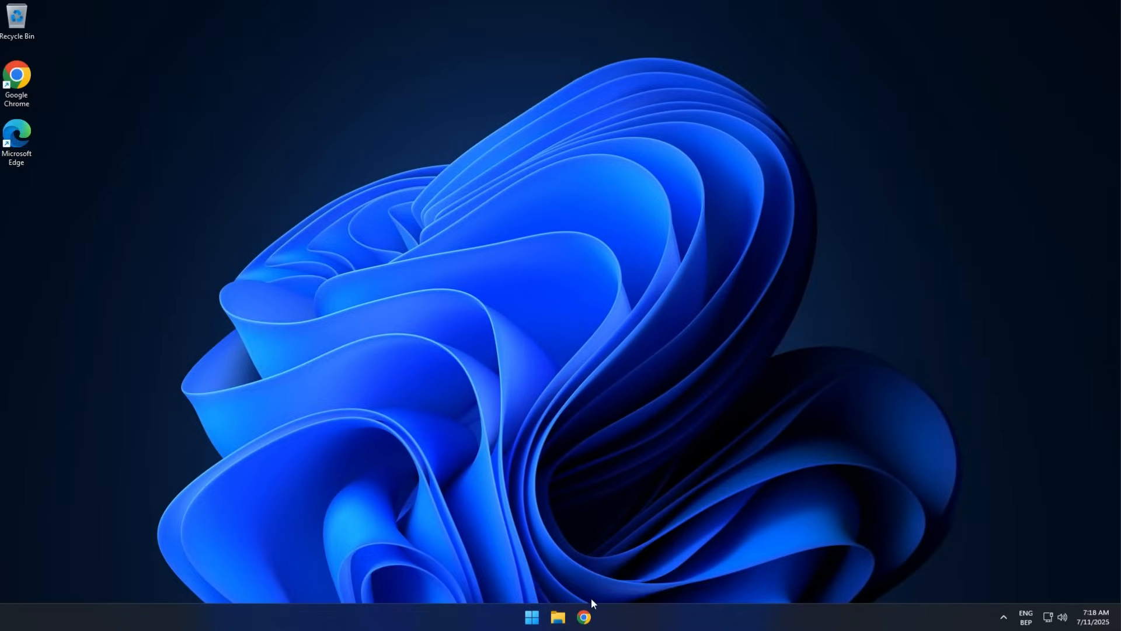
Step: Reopen Chrome and reach the uBlock Origin 1.65.0 release on GitHub via ublockorigin.com
click(584, 617)
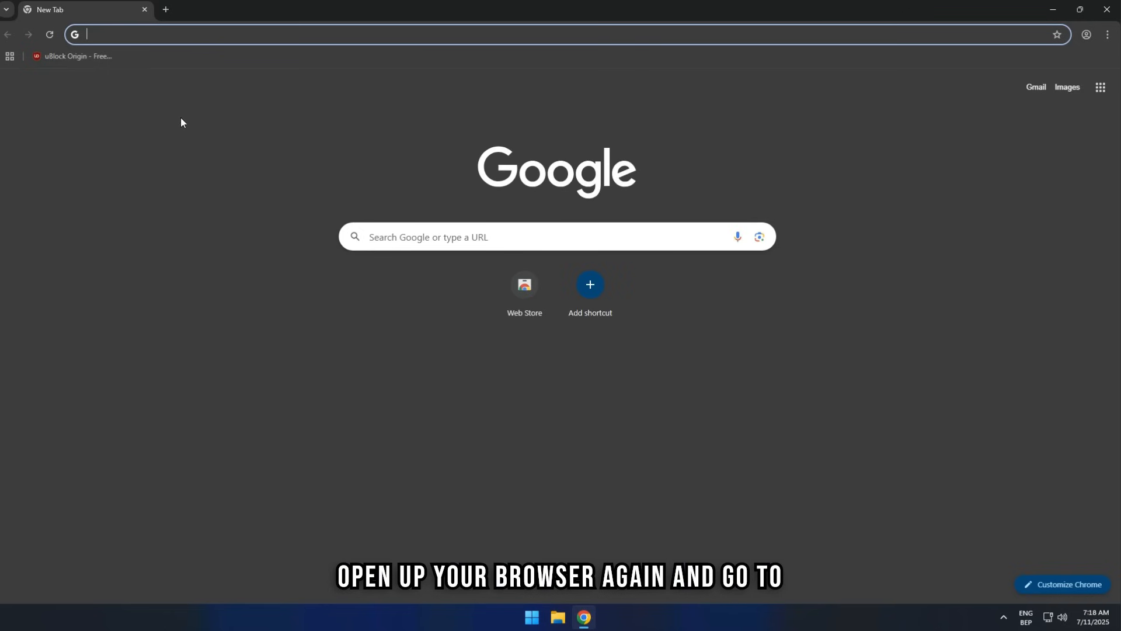
text(ublockorigin.com)
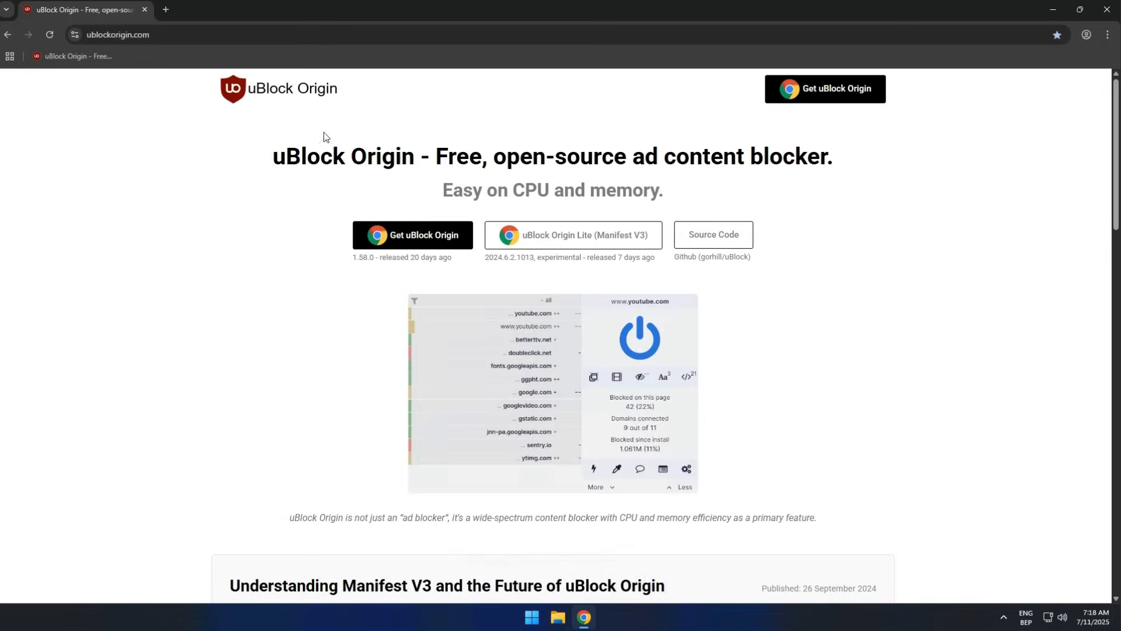
click(712, 235)
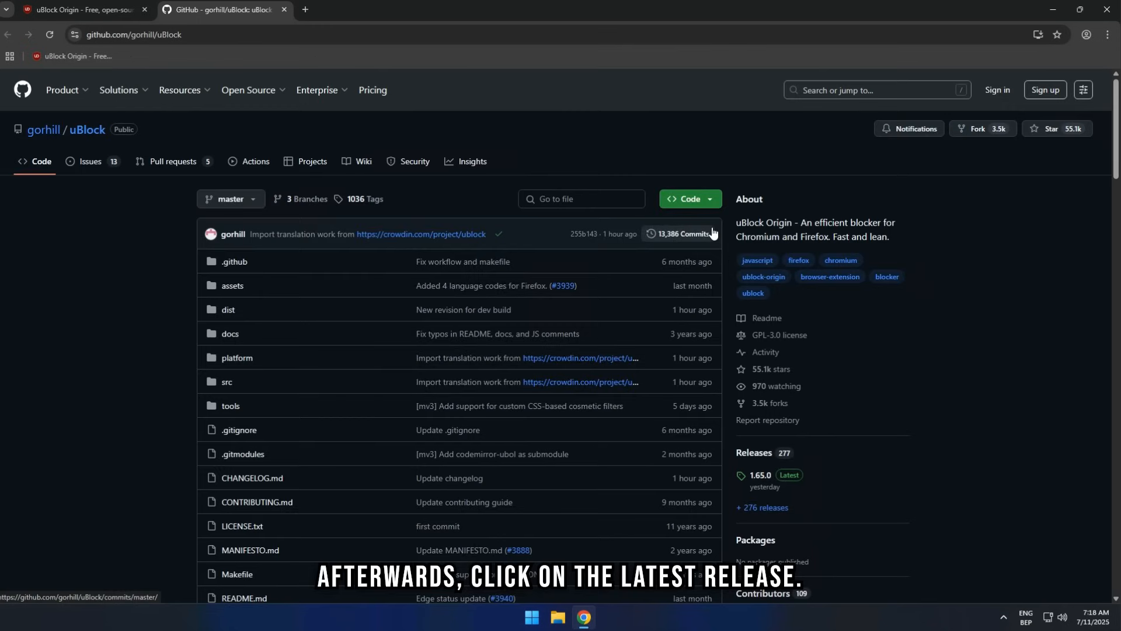
click(759, 476)
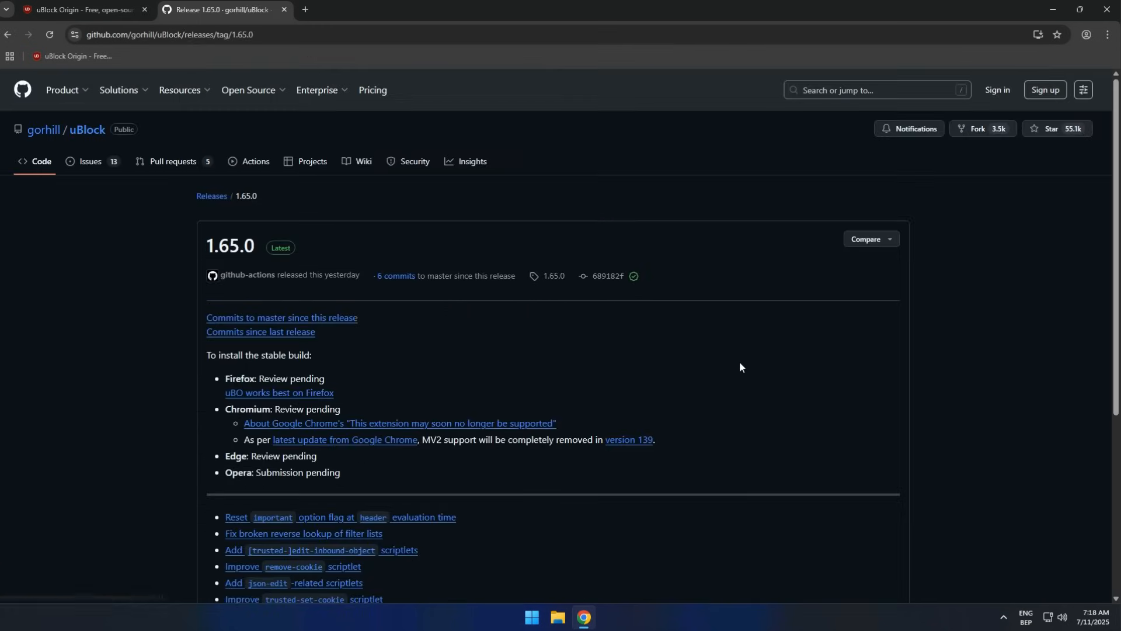
Step: Download the uBlock0_1.65.0.chromium.zip asset and show recent downloads
scroll(down, 3)
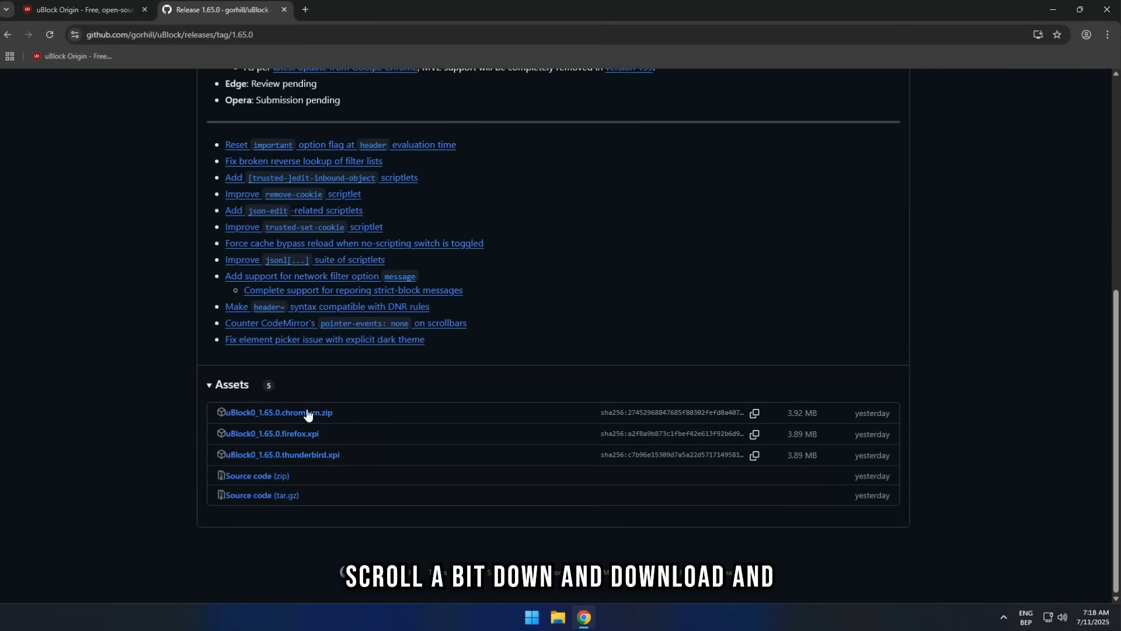
click(278, 413)
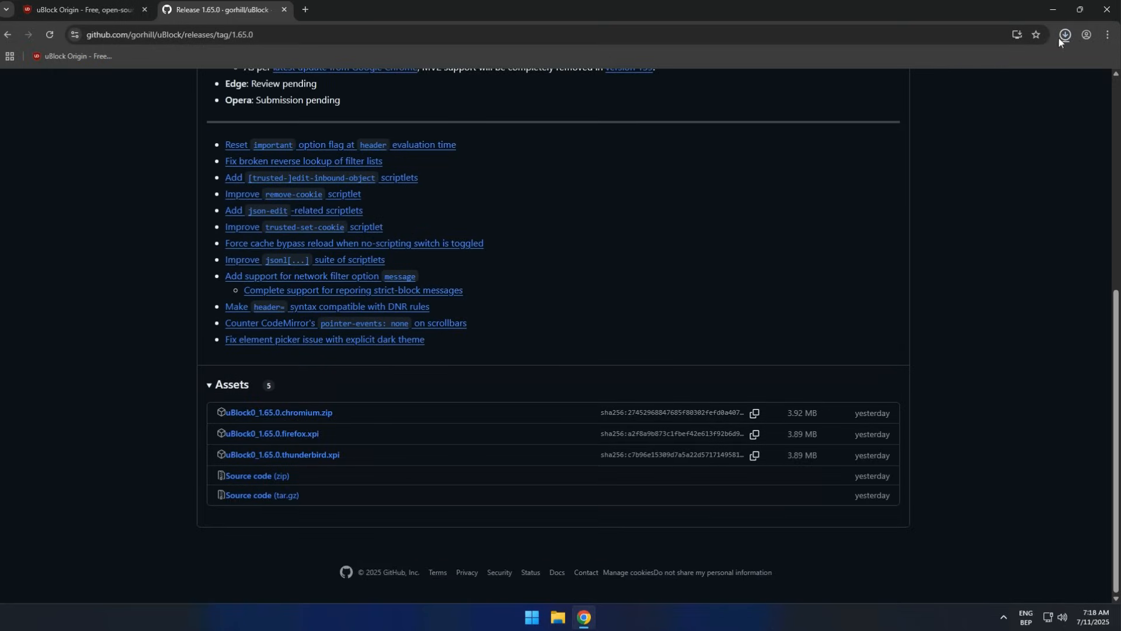
click(1065, 34)
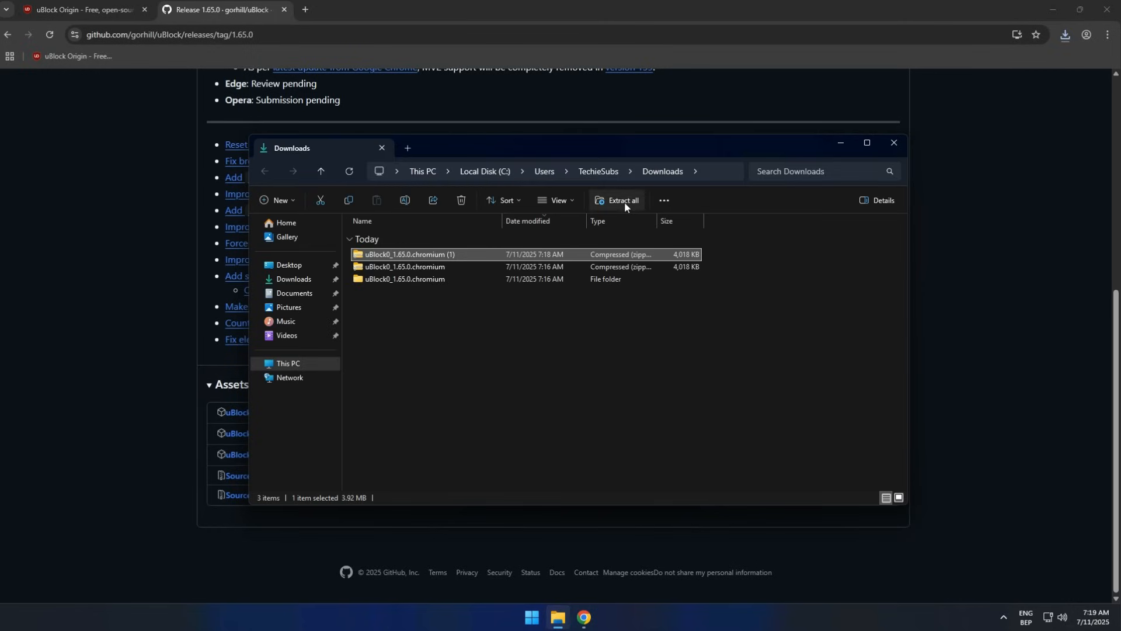
Step: Extract the uBlock0_1.65.0.chromium (1) zip to the suggested Downloads folder
click(621, 200)
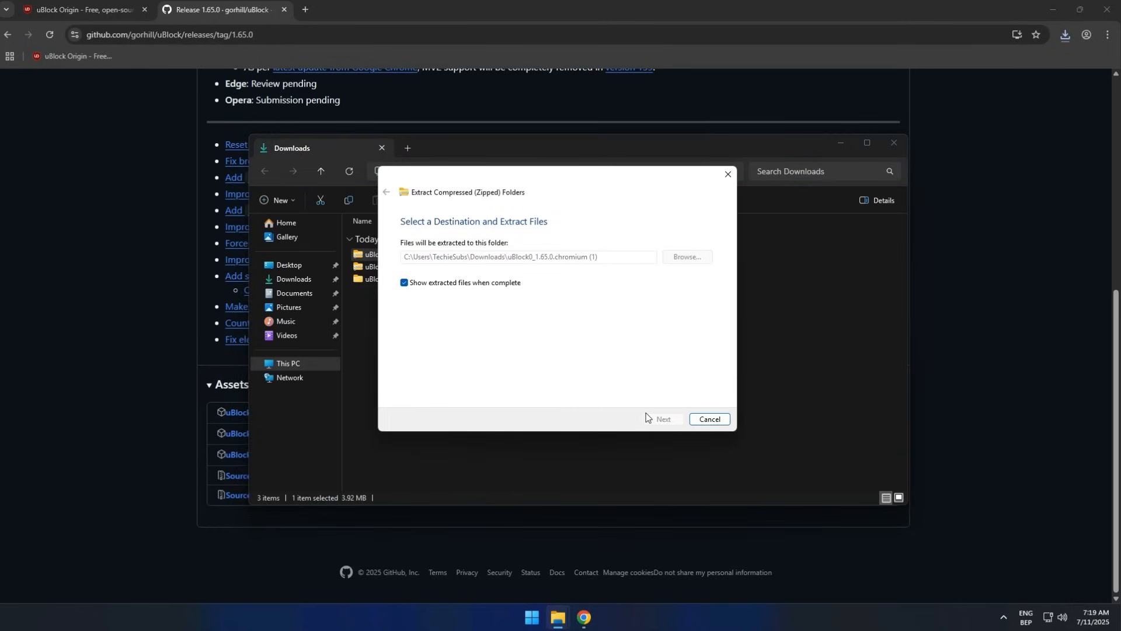
click(661, 418)
text(ch)
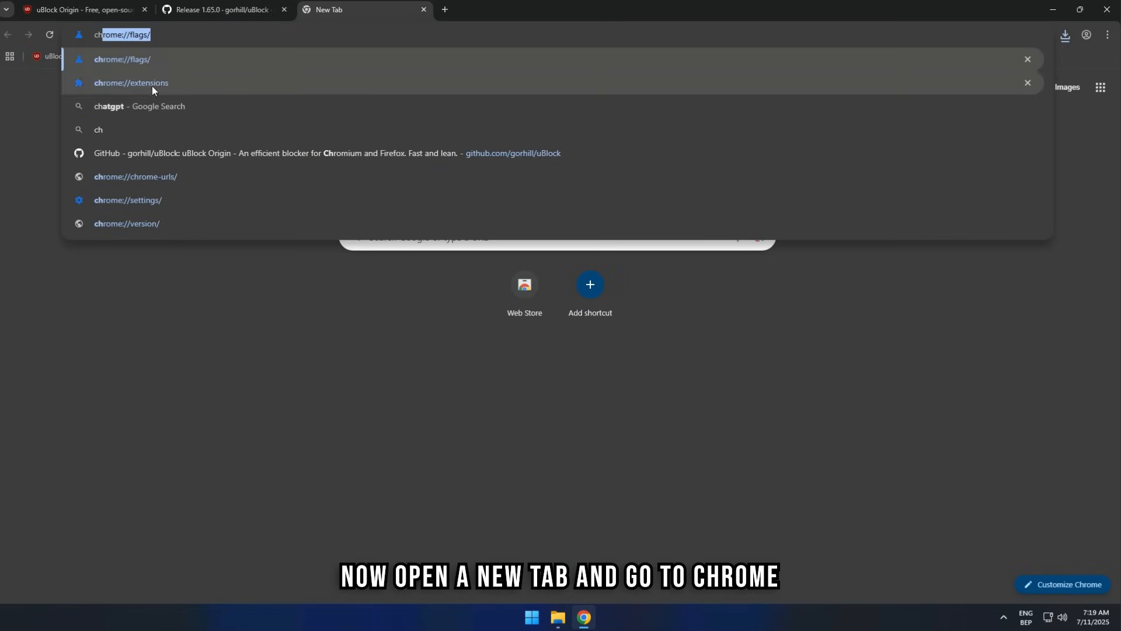
Step: From chrome://extensions, load unpacked the uBlock0.chromium folder inside uBlock0_1.65.0.chromium (1)
click(131, 82)
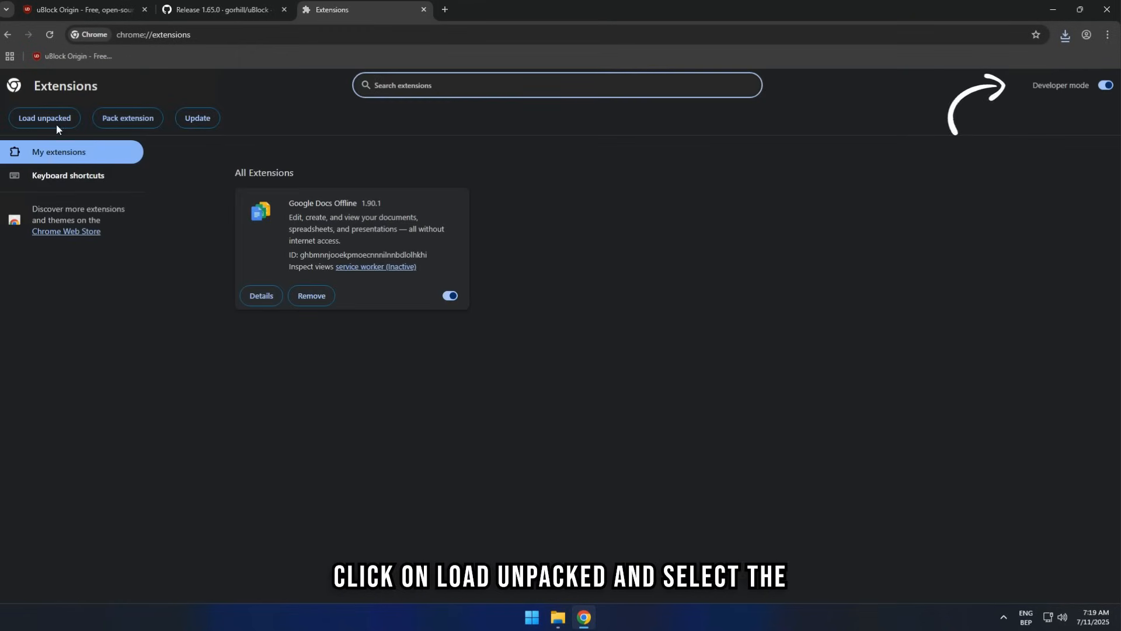
click(43, 118)
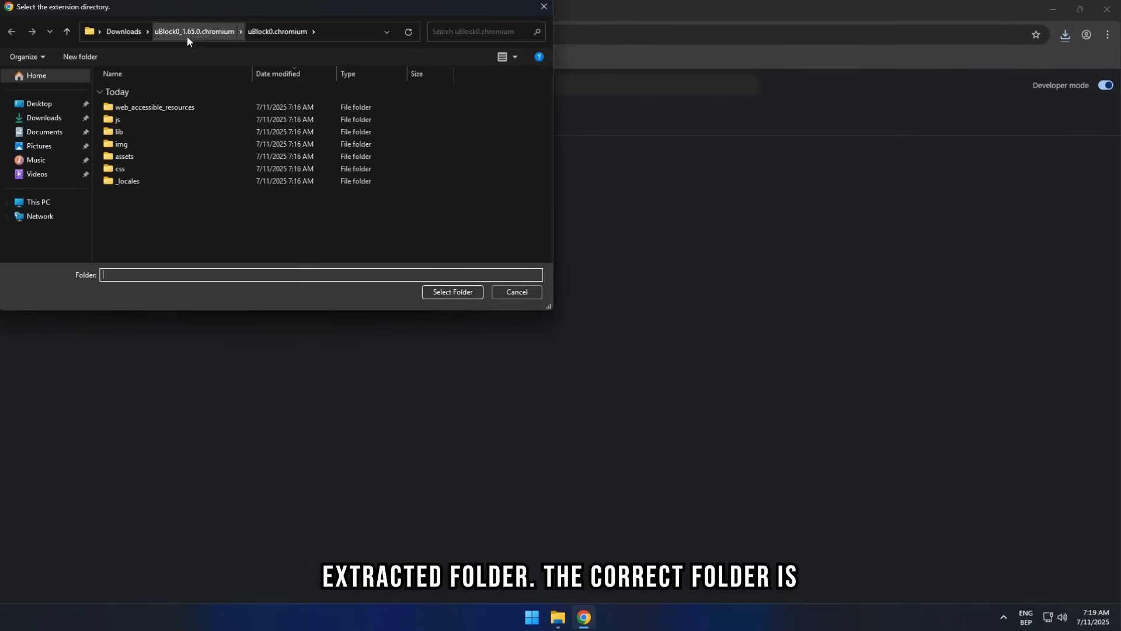
click(194, 31)
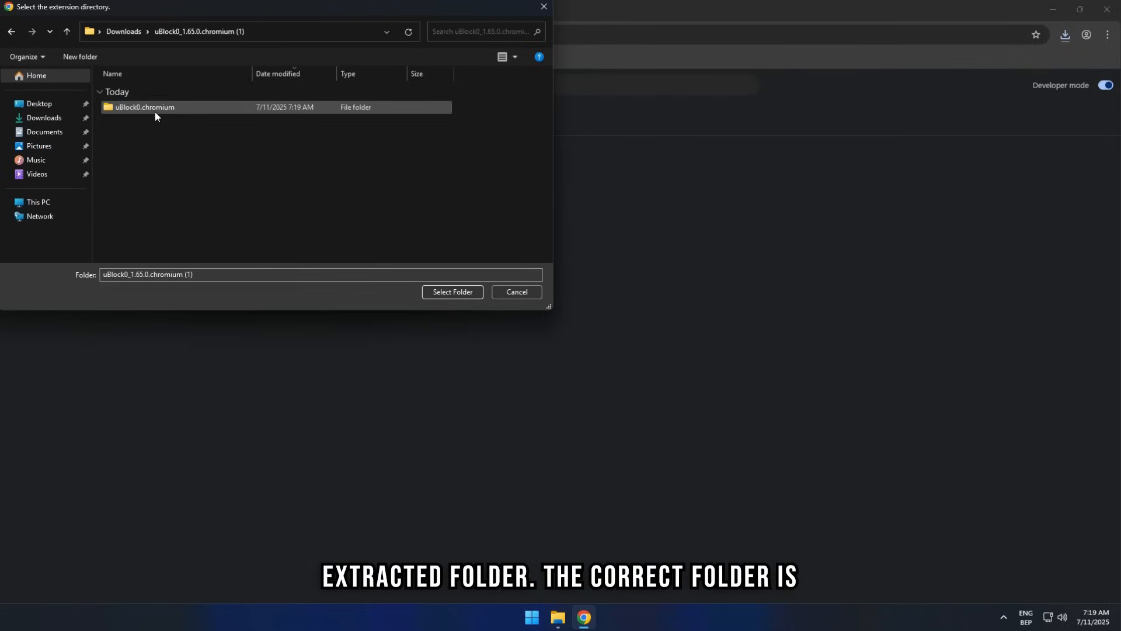
click(451, 292)
text(ch)
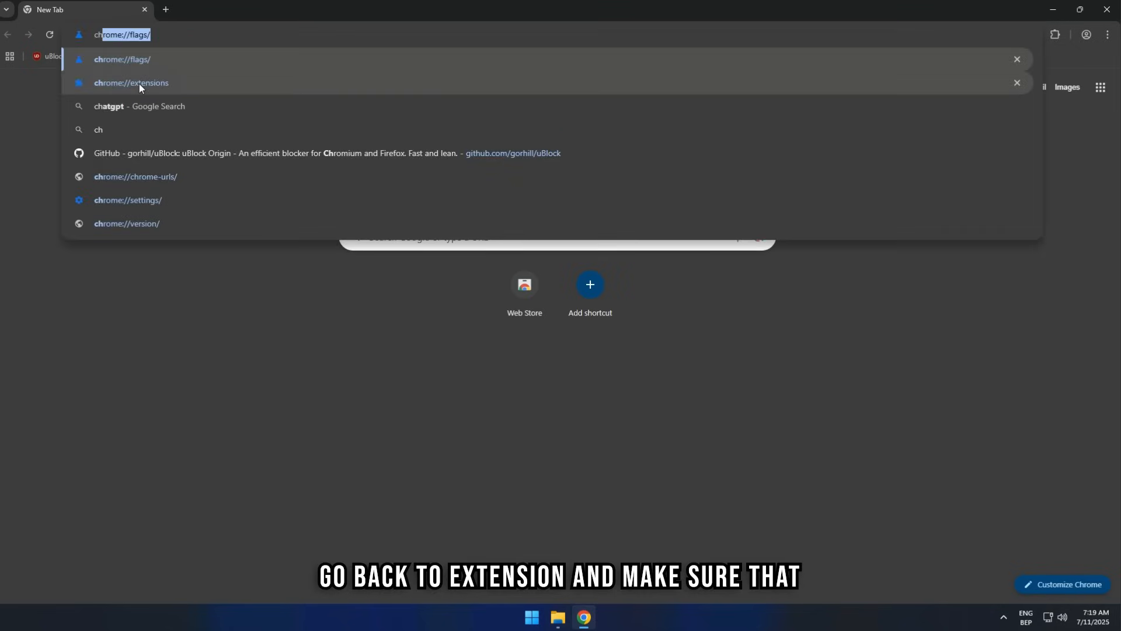
Step: Return to chrome://extensions and confirm uBlock Origin 1.65.0 is toggled on
click(131, 83)
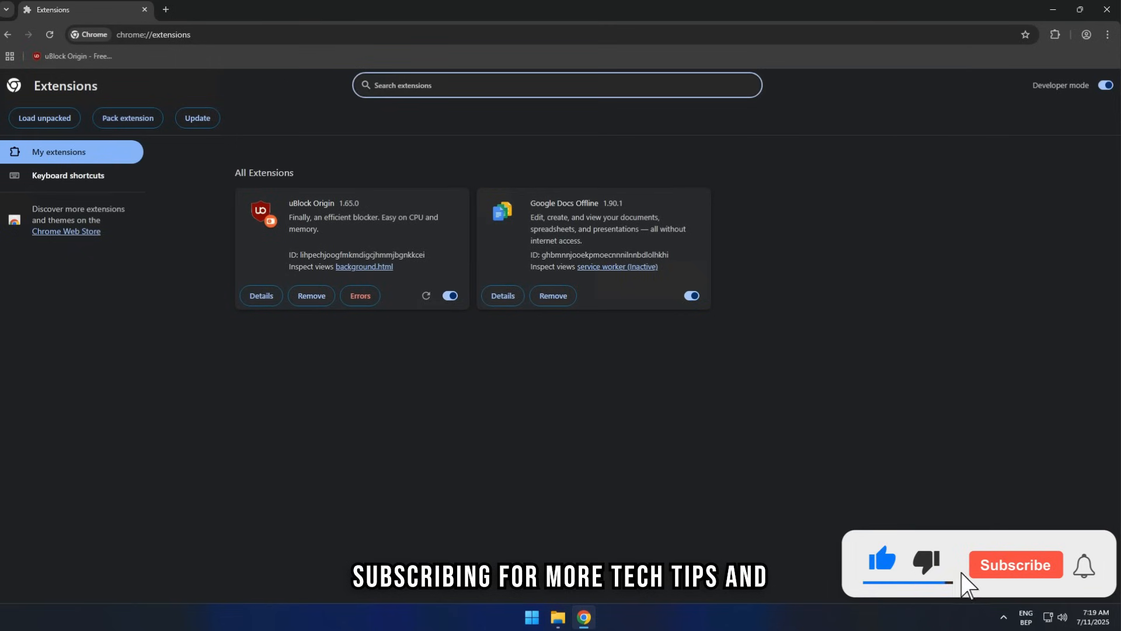
click(1015, 565)
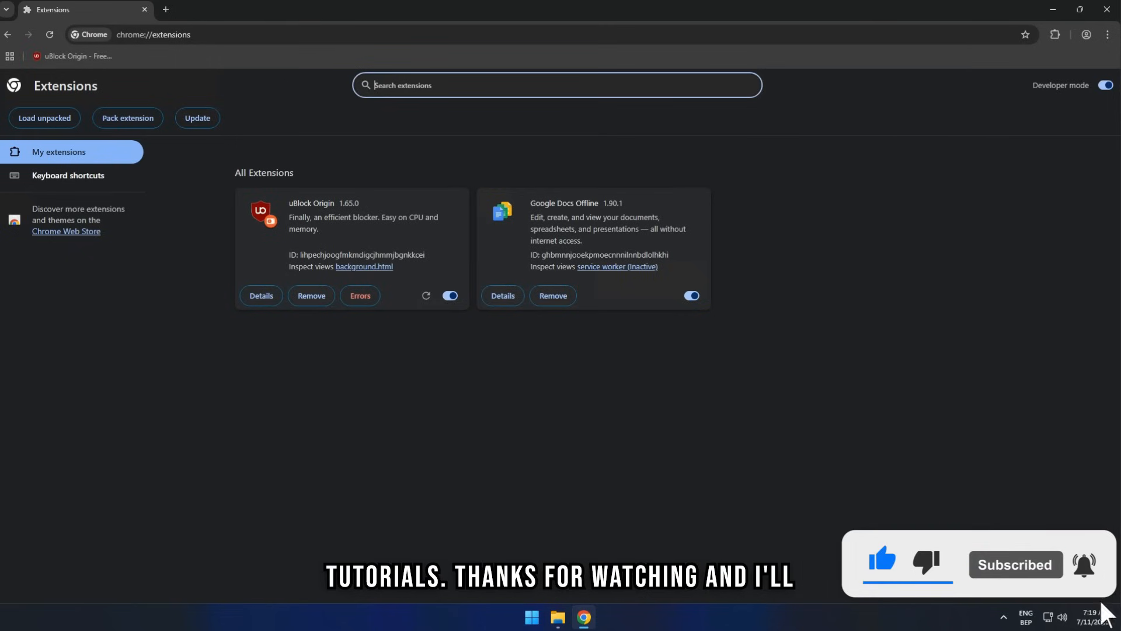